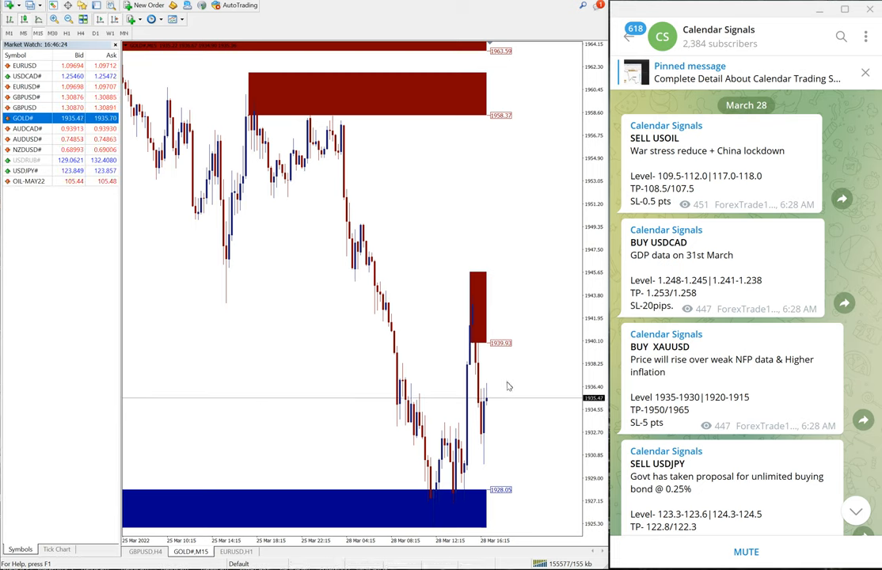
{"action": "mouse_move", "coordinate": [820, 361]}
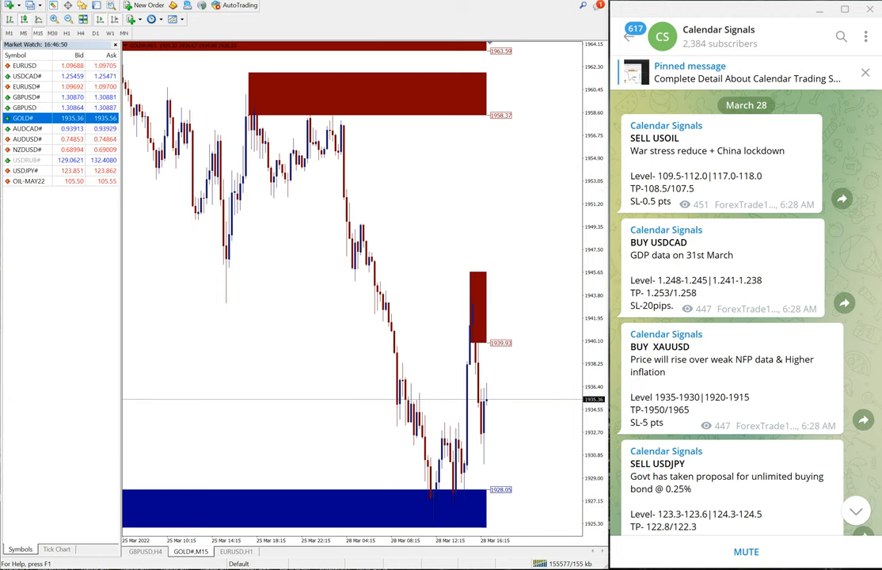
- Scroll the Telegram channel down to the SELL USOIL result post reporting 1.9 points gained
{"action": "scroll", "scroll_direction": "down", "scroll_amount": 3}
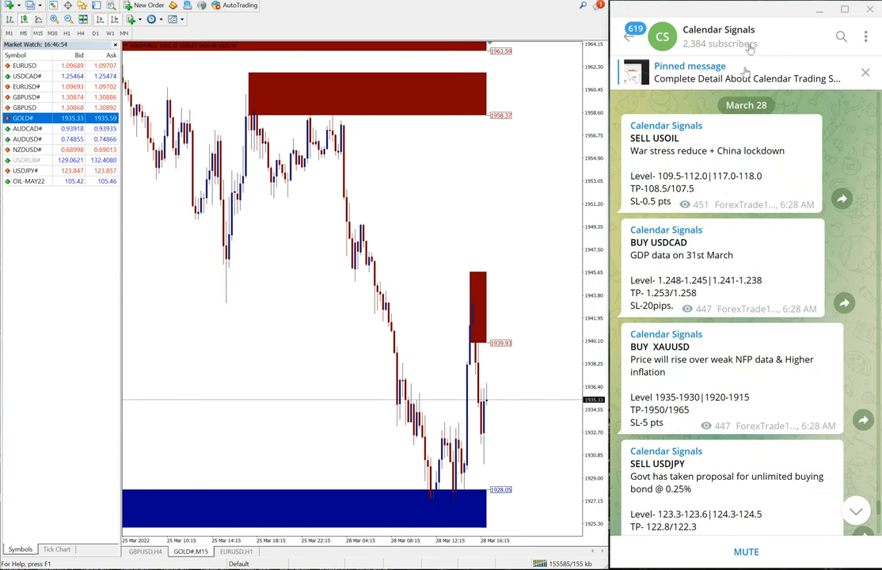
{"action": "left_click", "coordinate": [719, 36]}
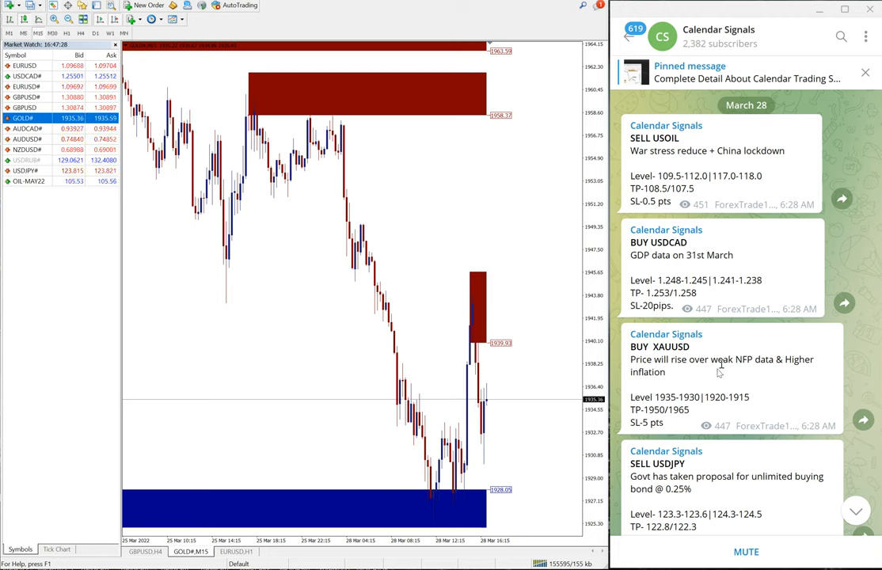
{"action": "scroll", "scroll_direction": "down", "scroll_amount": 3}
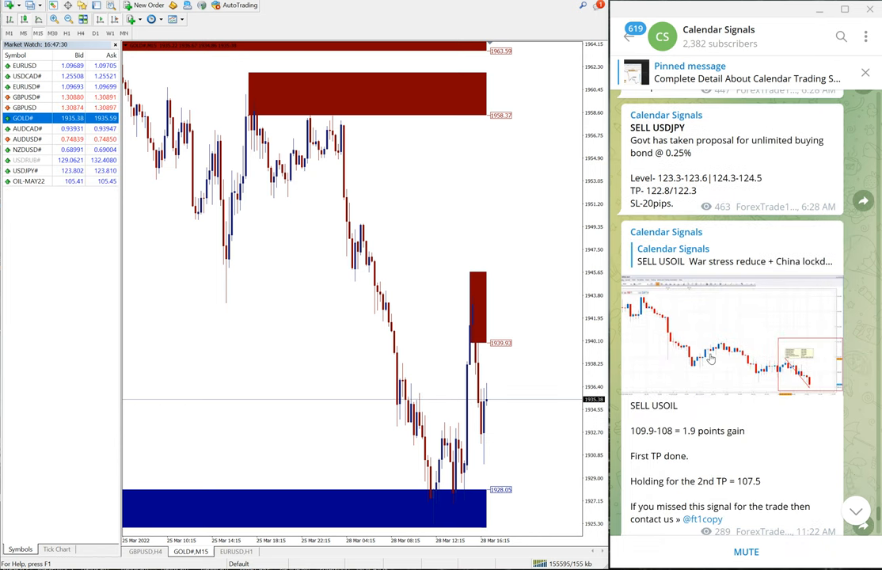
{"action": "scroll", "scroll_direction": "down", "scroll_amount": 3}
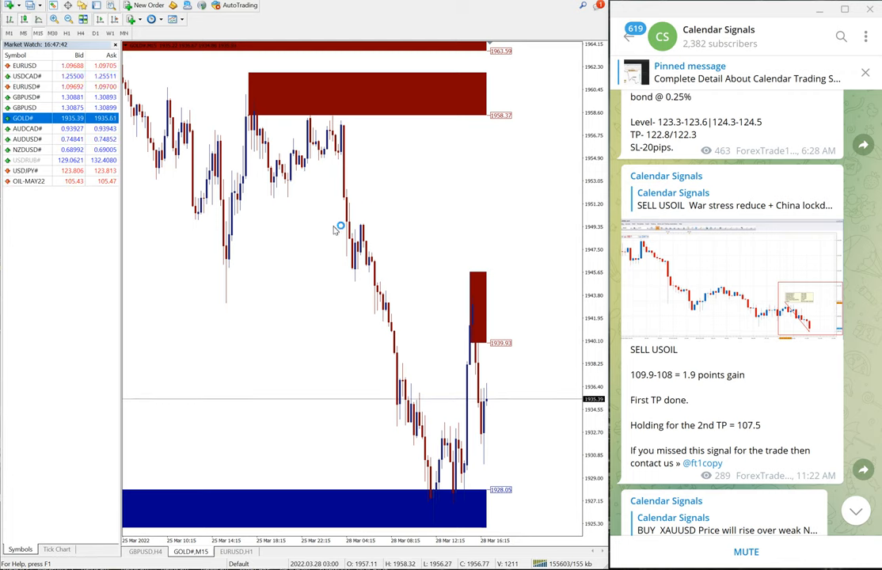
{"action": "mouse_move", "coordinate": [367, 225]}
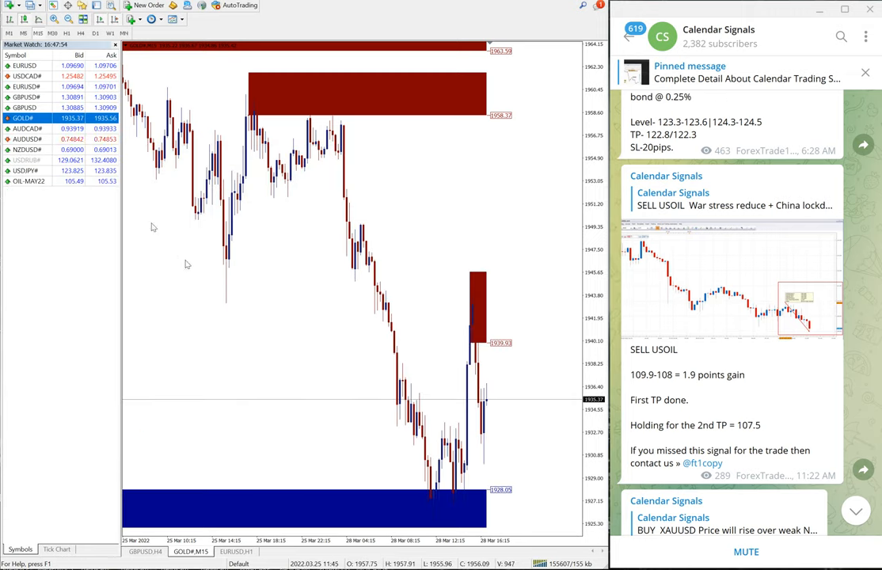
{"action": "mouse_move", "coordinate": [421, 228]}
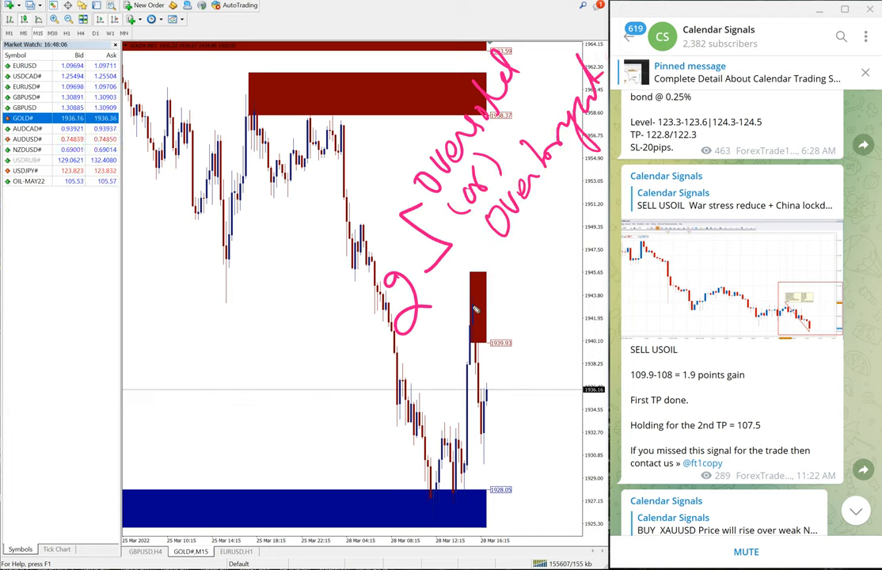
{"action": "left_click_drag", "start_coordinate": [451, 241], "coordinate": [570, 304]}
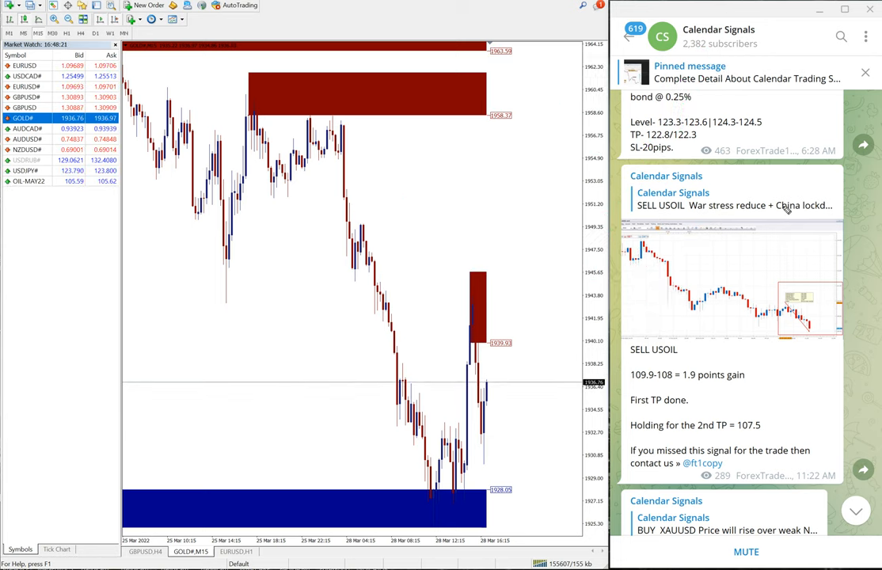
- Scroll the feed to the SELL USOIL result and the start of the BUY XAUUSD follow-up
{"action": "scroll", "scroll_direction": "down", "scroll_amount": 3}
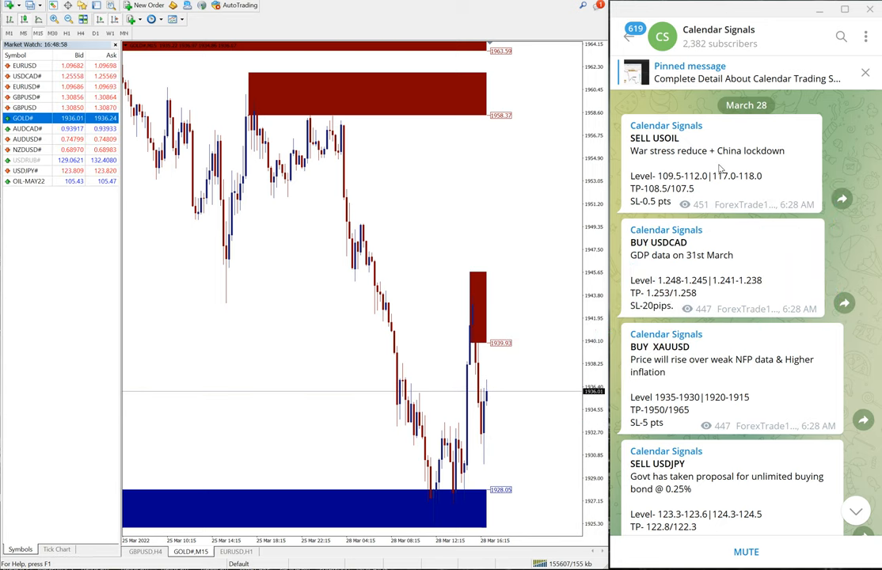
{"action": "mouse_move", "coordinate": [573, 202]}
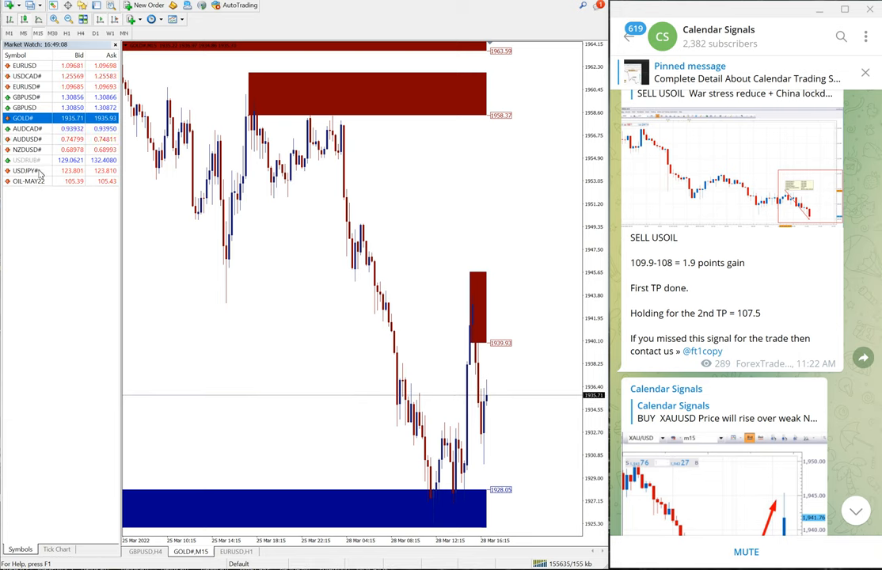
- Scroll down past the XAUUSD result to the BUY USDCAD GDP signal post
{"action": "left_click", "coordinate": [29, 181]}
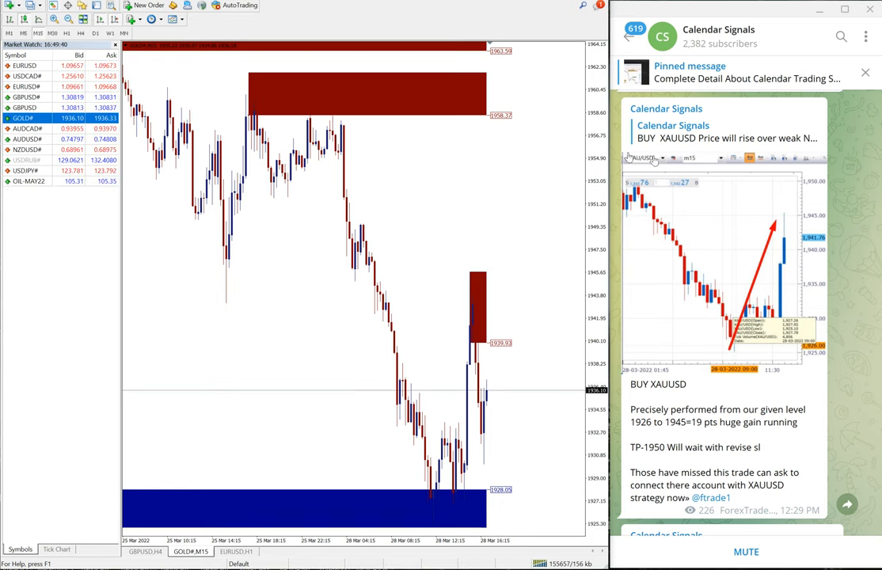
{"action": "scroll", "scroll_direction": "down", "scroll_amount": 3}
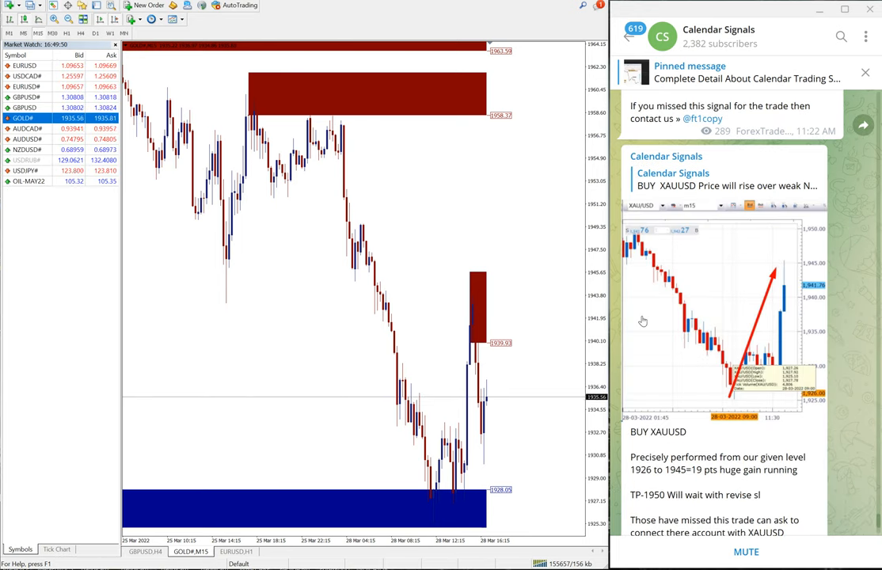
{"action": "scroll", "scroll_direction": "down", "scroll_amount": 3}
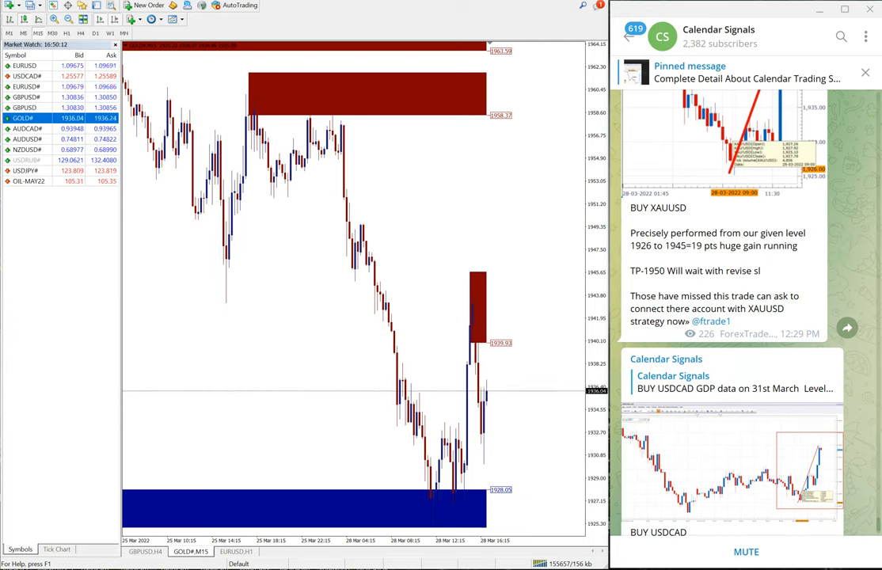
{"action": "scroll", "scroll_direction": "down", "scroll_amount": 3}
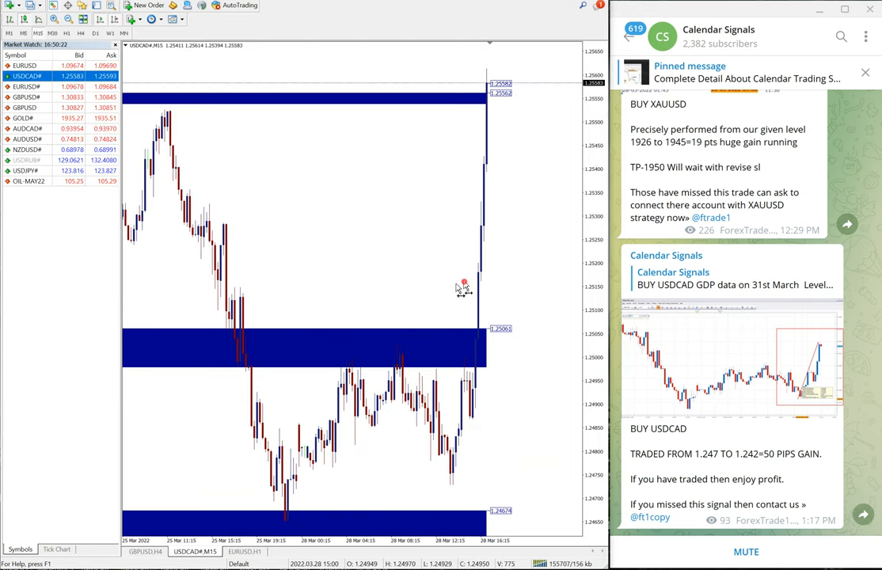
{"action": "mouse_move", "coordinate": [554, 203]}
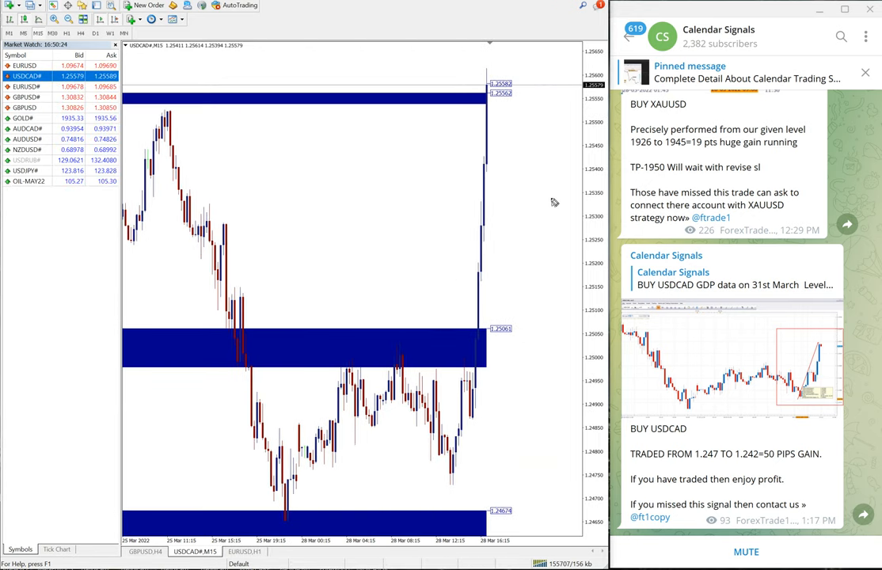
- Mark the USDCAD M15 chart's zones and scroll Telegram to the USDCAD 50-pip result
{"action": "left_click_drag", "start_coordinate": [492, 420], "coordinate": [546, 95]}
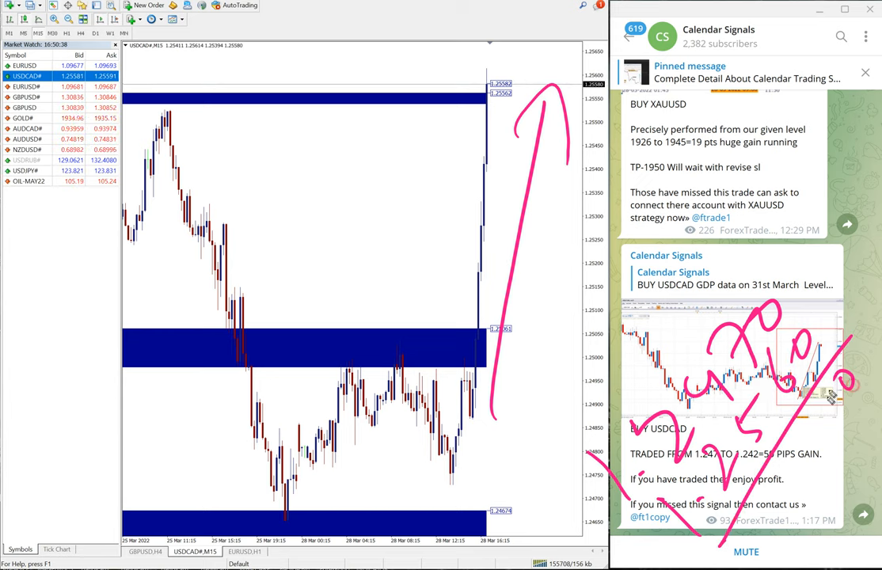
{"action": "mouse_move", "coordinate": [831, 398]}
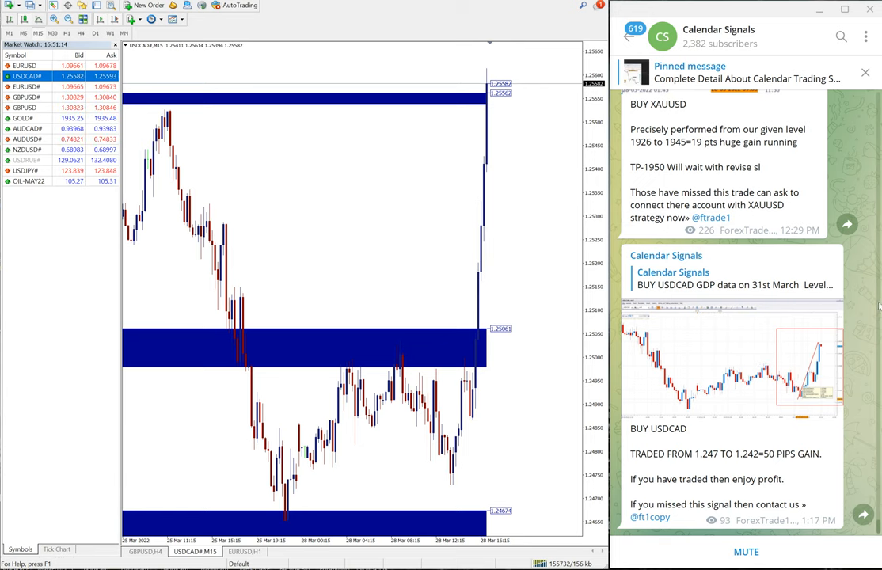
{"action": "scroll", "scroll_direction": "down", "scroll_amount": 3}
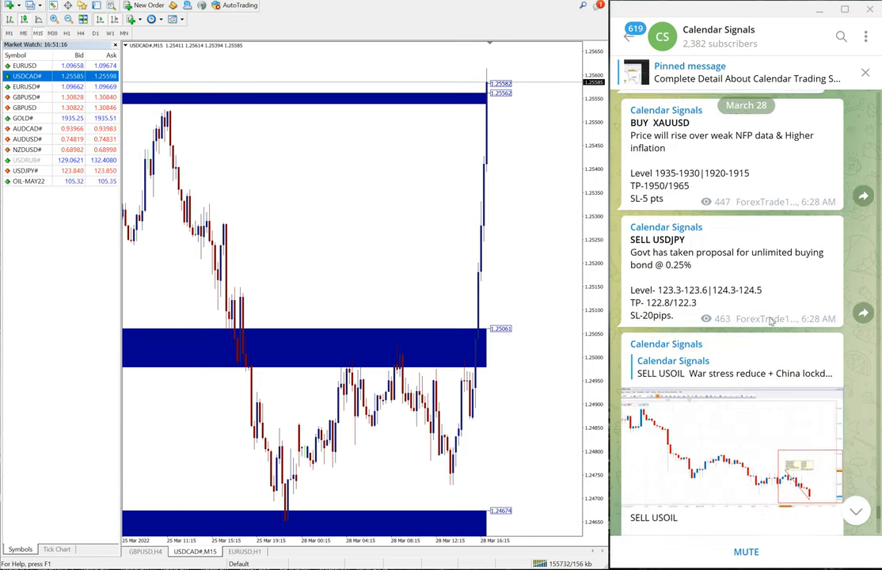
- Scroll the Telegram channel to the BUY USDCAD signal post beside the gold chart
{"action": "scroll", "scroll_direction": "down", "scroll_amount": 3}
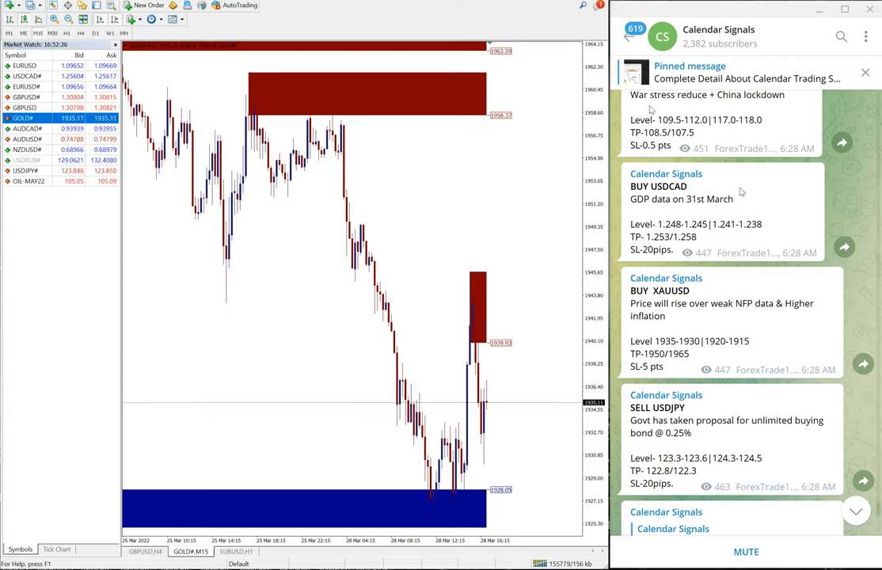
- Scroll through the USOIL and XAUUSD 1926-to-1945 results and annotate the gold chart
{"action": "scroll", "scroll_direction": "down", "scroll_amount": 3}
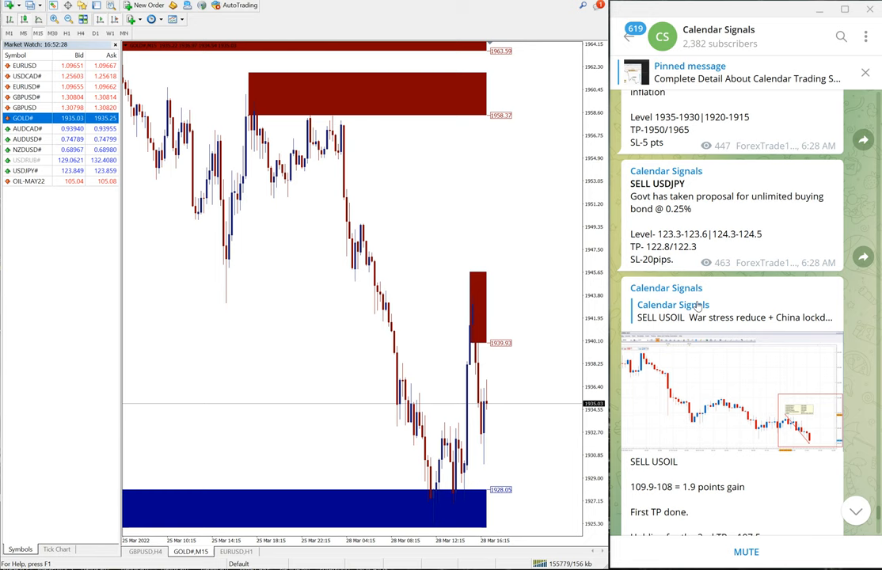
{"action": "scroll", "scroll_direction": "down", "scroll_amount": 3}
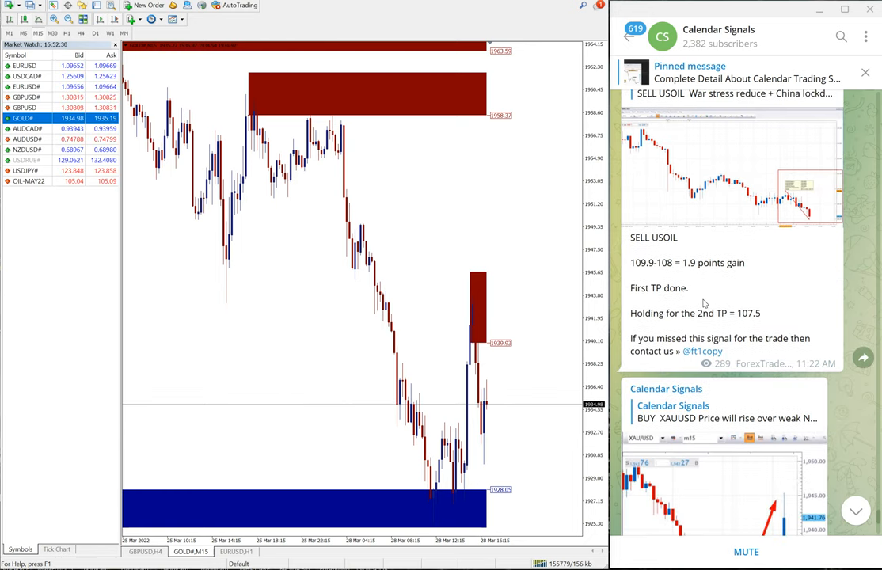
{"action": "scroll", "scroll_direction": "down", "scroll_amount": 3}
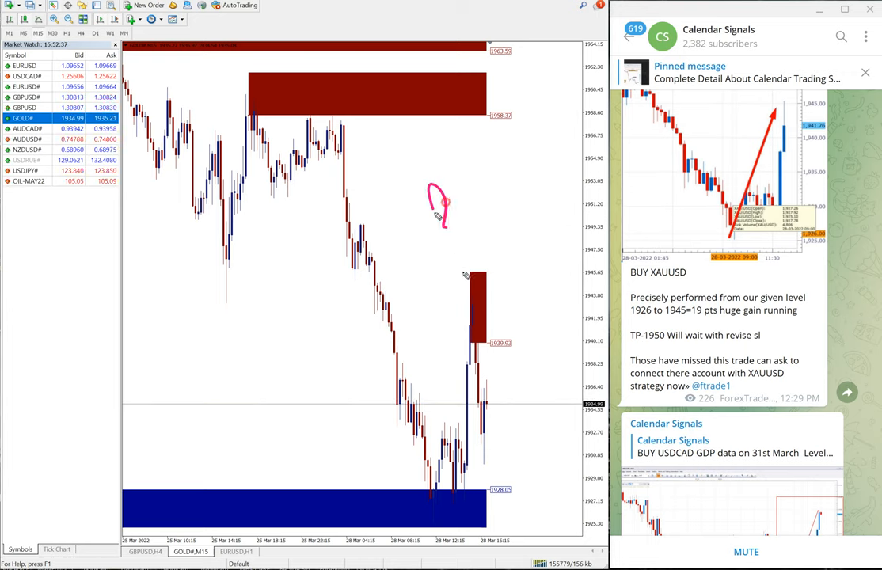
{"action": "left_click_drag", "start_coordinate": [430, 222], "coordinate": [554, 139]}
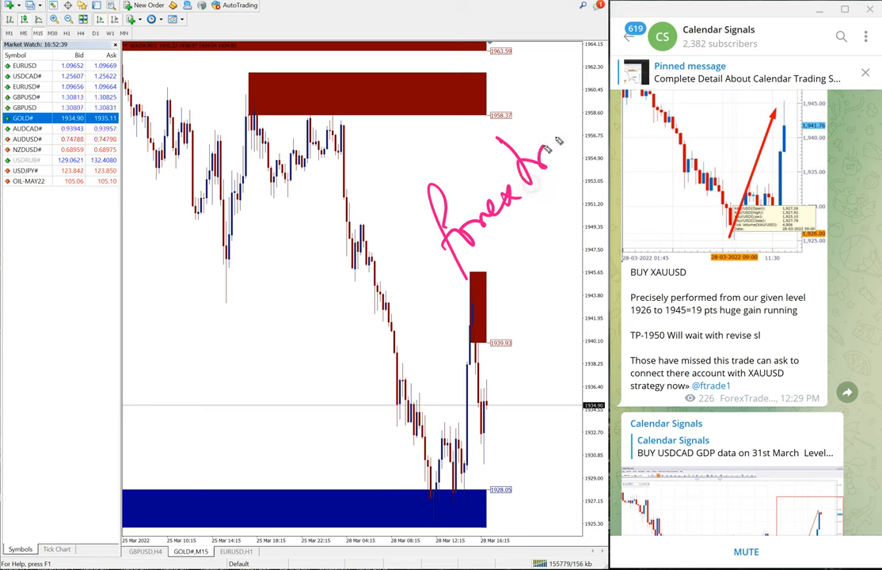